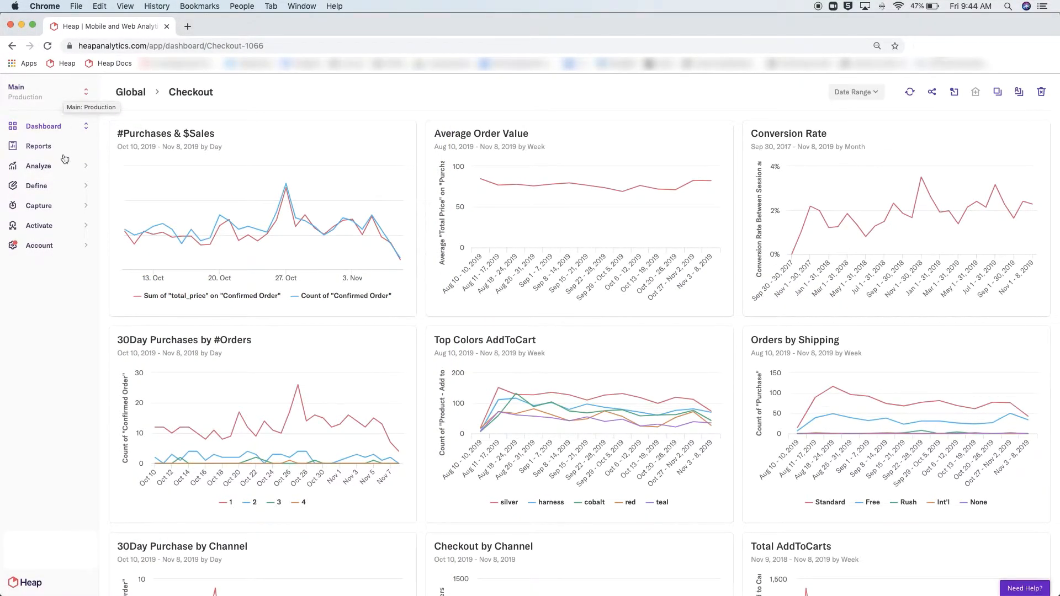
- Expand Analyze in the sidebar and switch to the Users analysis page
{"action": "left_click", "coordinate": [38, 166]}
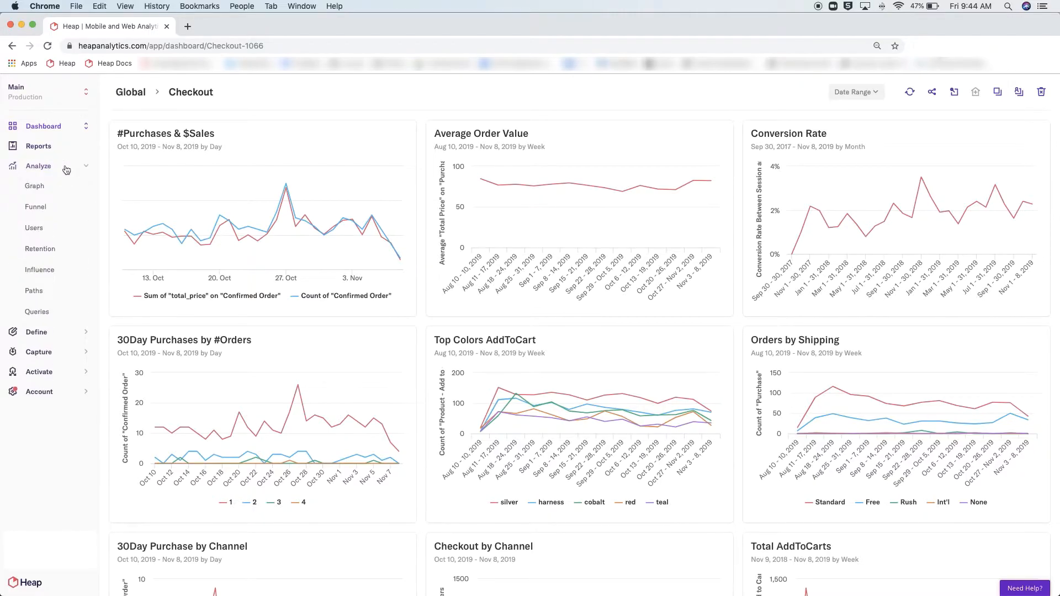
{"action": "mouse_move", "coordinate": [42, 228]}
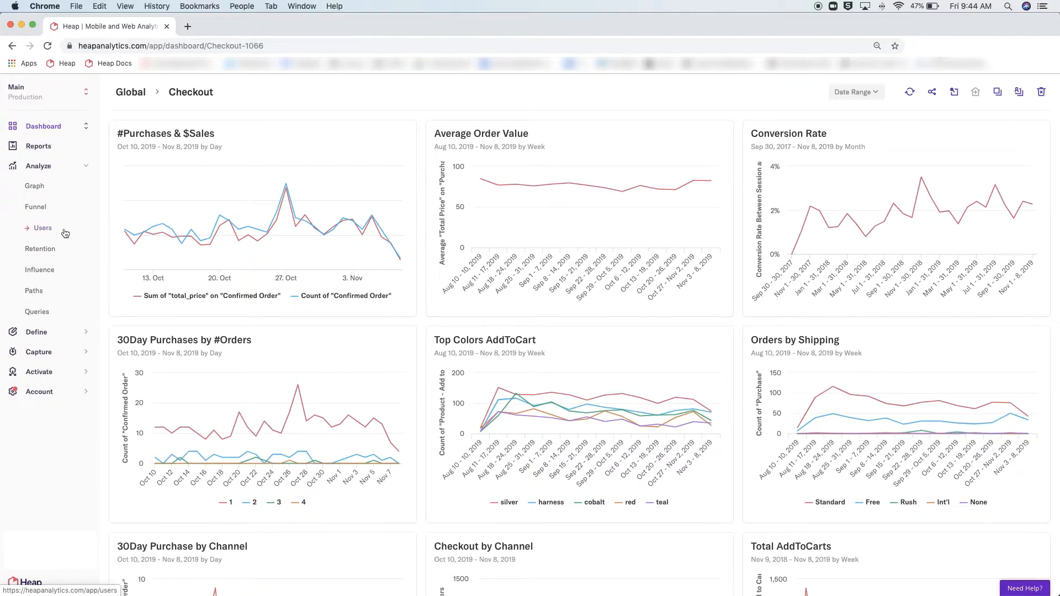
{"action": "left_click", "coordinate": [43, 227]}
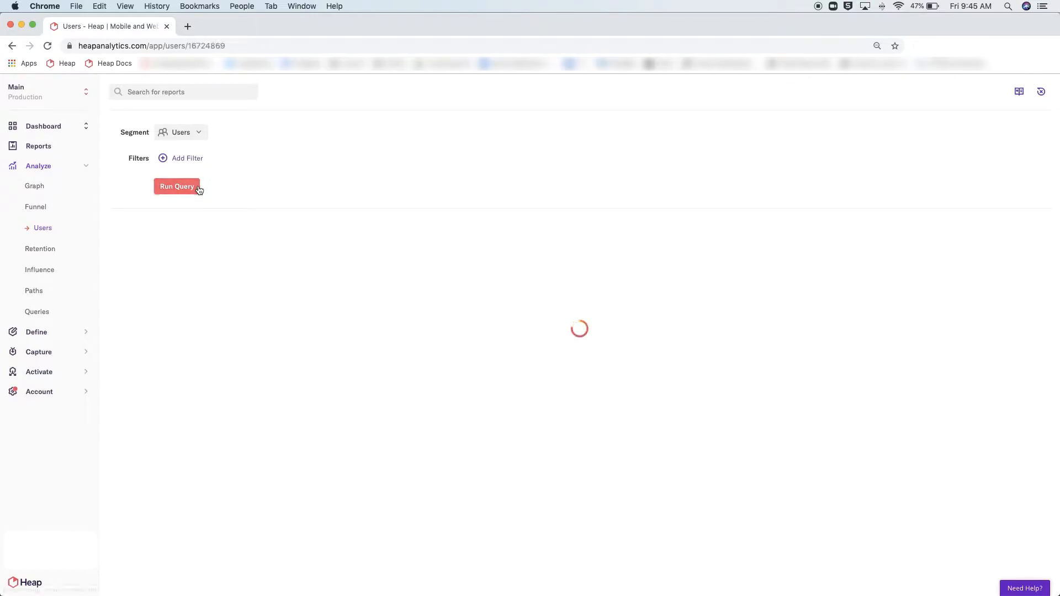
{"action": "left_click", "coordinate": [177, 187]}
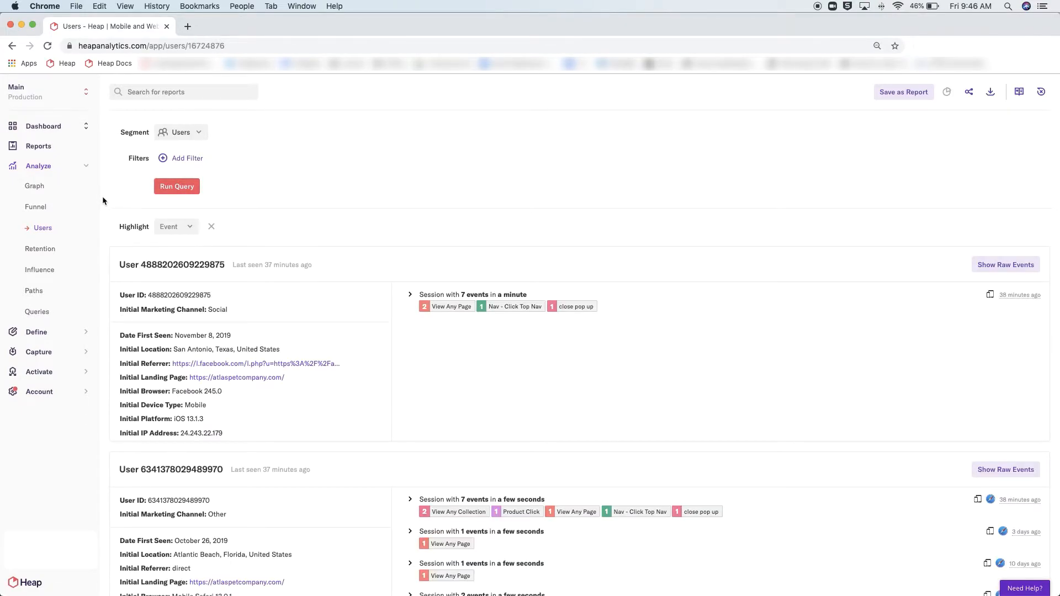
{"action": "scroll", "scroll_direction": "down", "scroll_amount": 3}
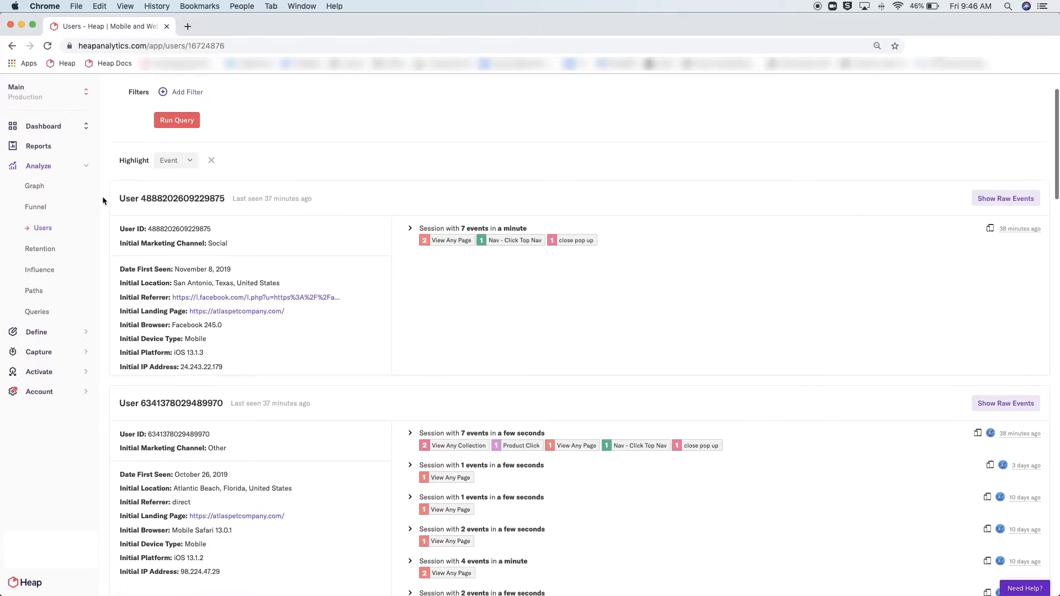
{"action": "scroll", "scroll_direction": "up", "scroll_amount": 3}
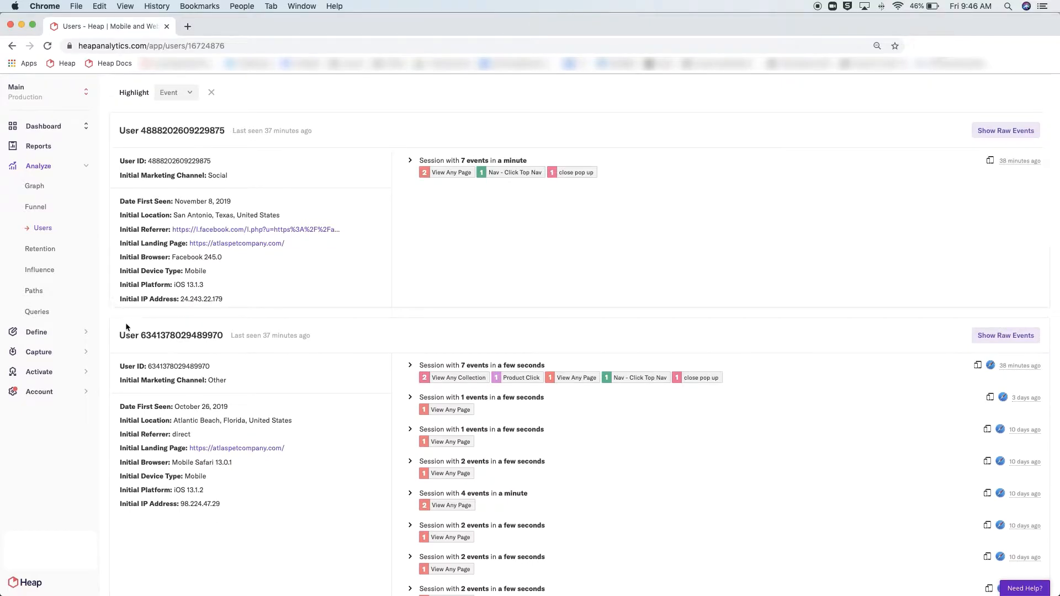
{"action": "mouse_move", "coordinate": [113, 569]}
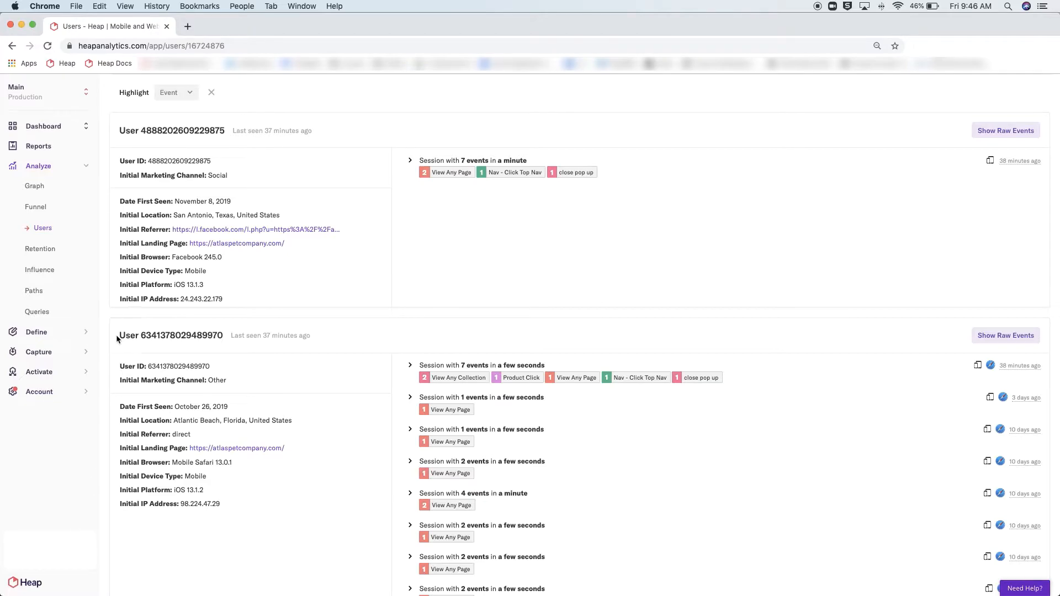
{"action": "mouse_move", "coordinate": [225, 338]}
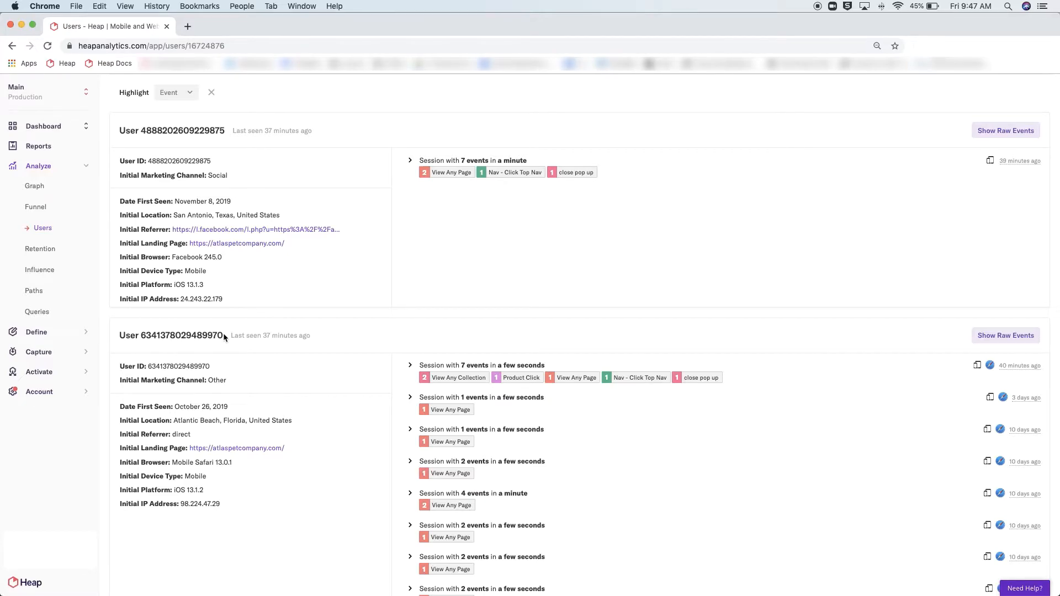
{"action": "mouse_move", "coordinate": [109, 336]}
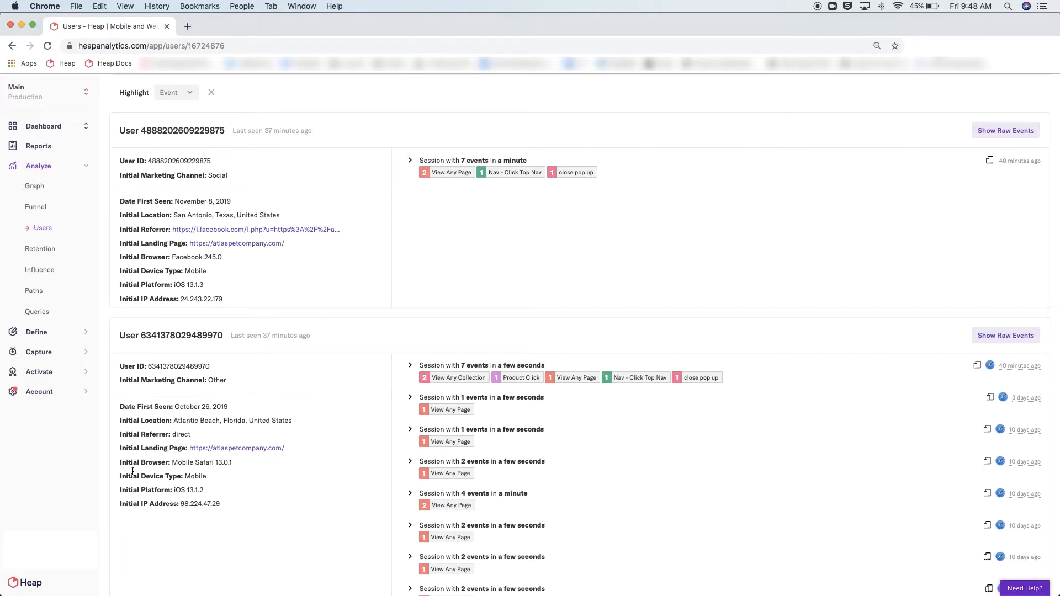
{"action": "mouse_move", "coordinate": [132, 519]}
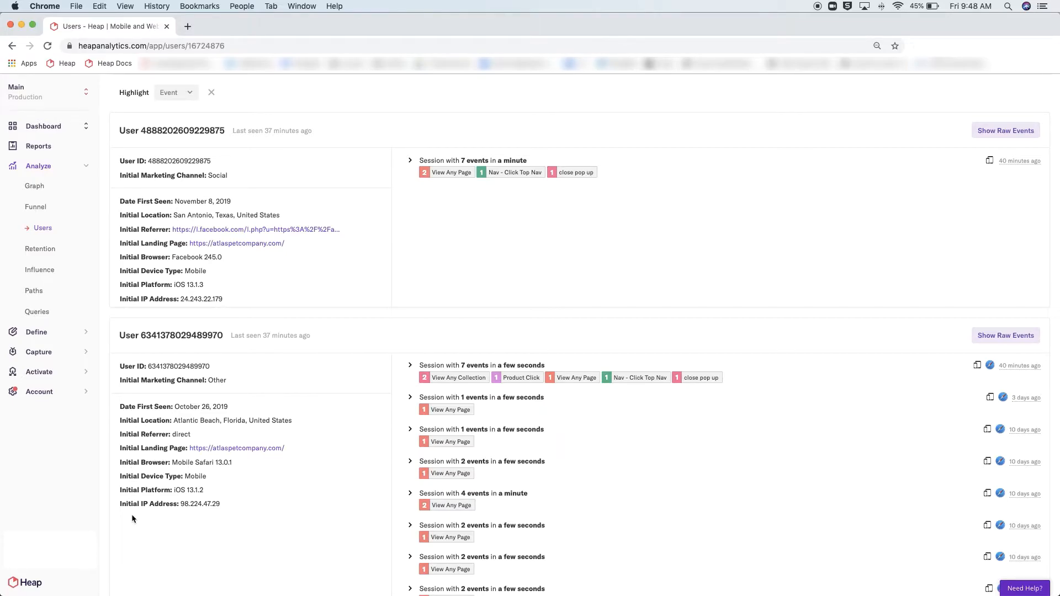
{"action": "scroll", "scroll_direction": "down", "scroll_amount": 3}
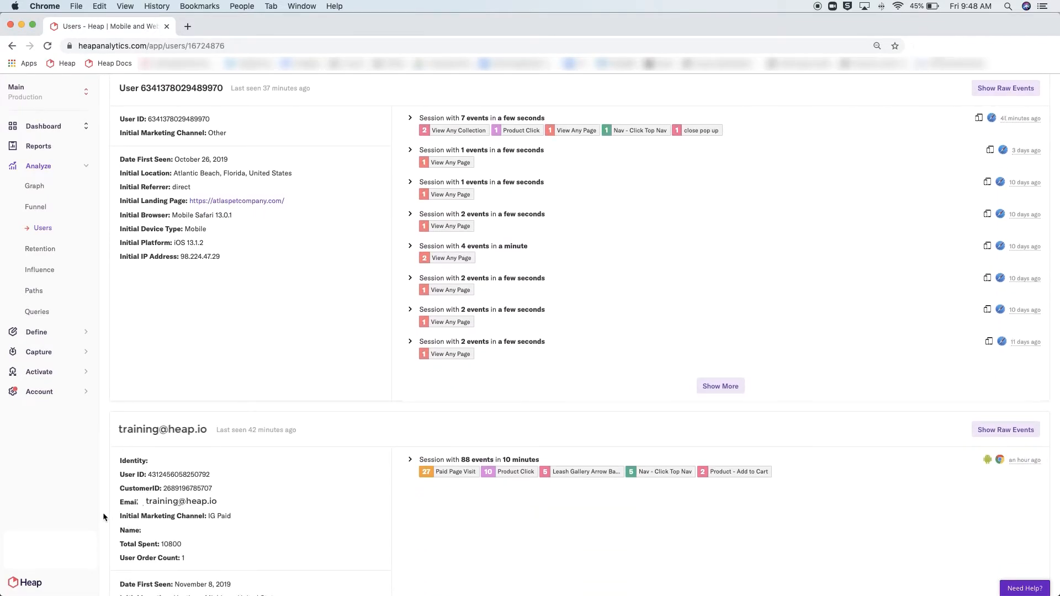
{"action": "mouse_move", "coordinate": [116, 444]}
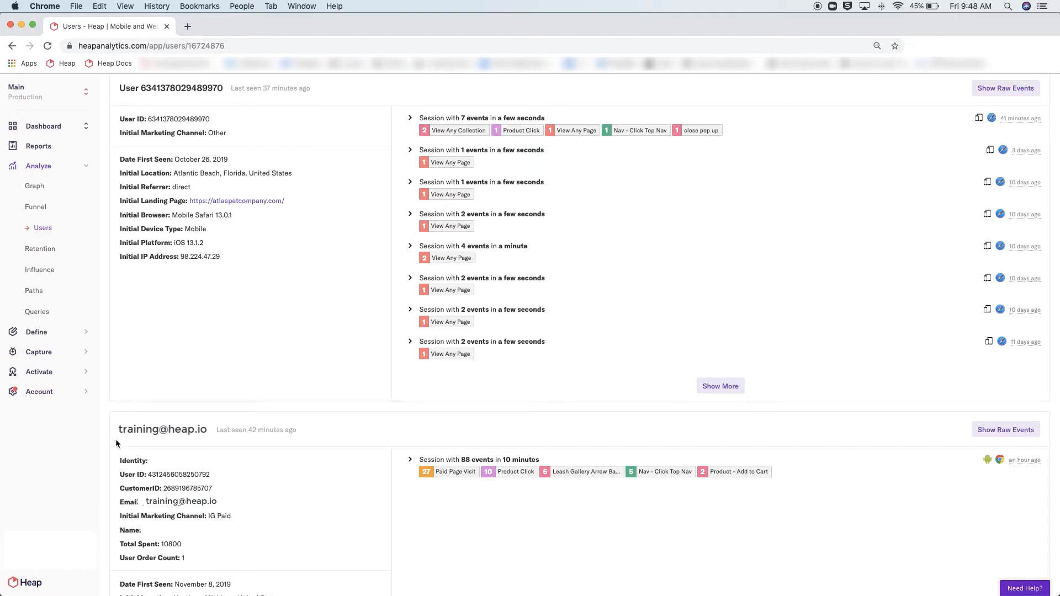
{"action": "mouse_move", "coordinate": [216, 441]}
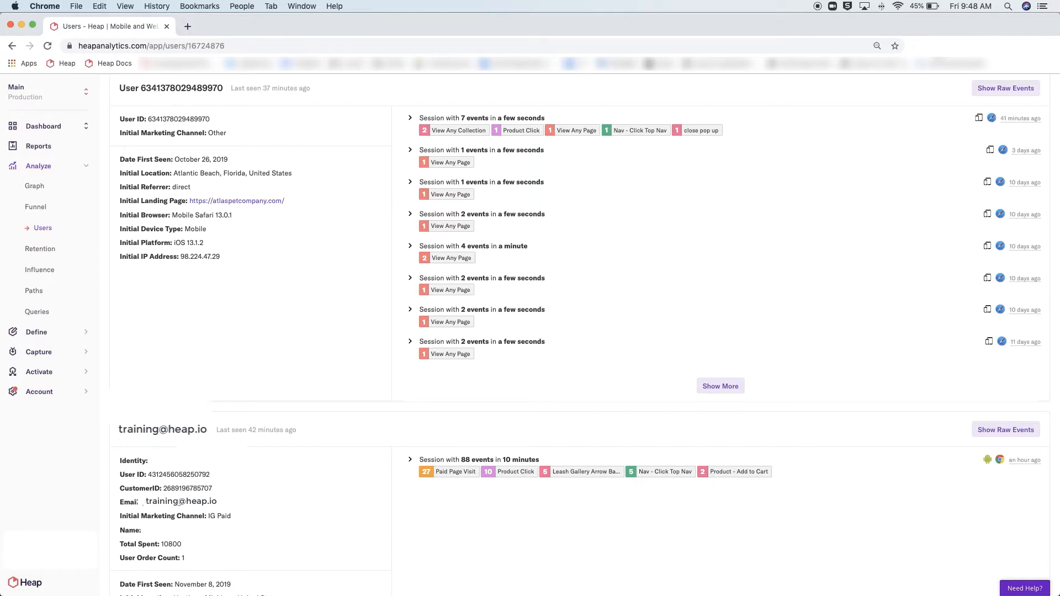
{"action": "scroll", "scroll_direction": "down", "scroll_amount": 3}
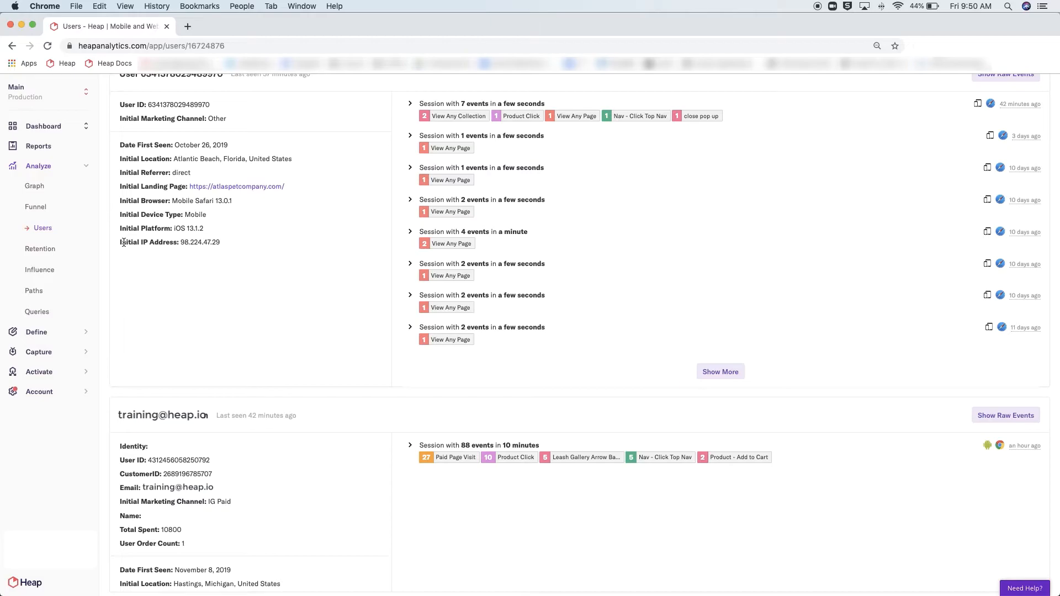
{"action": "mouse_move", "coordinate": [114, 348]}
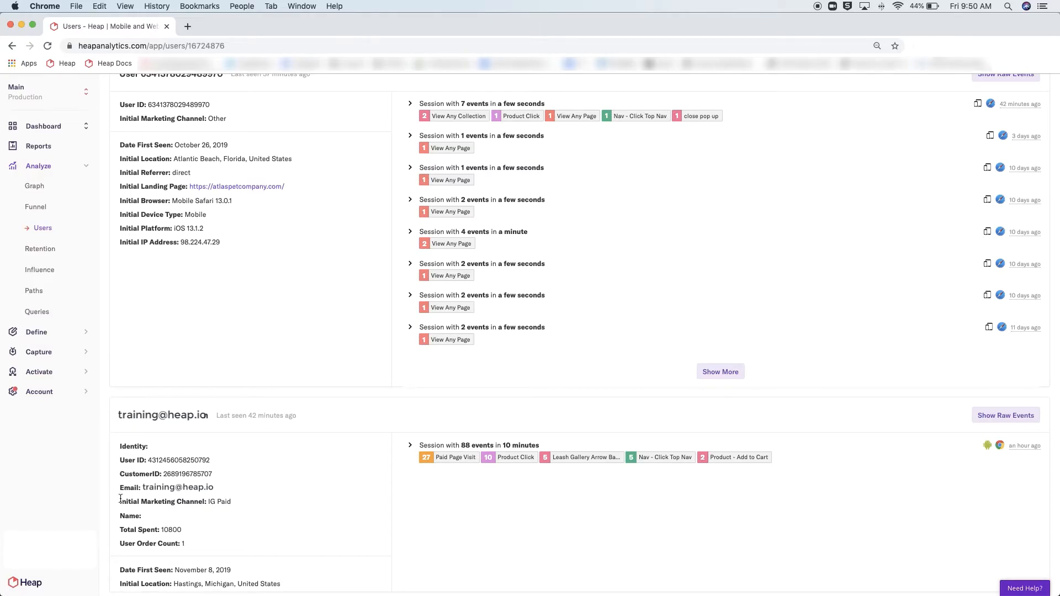
{"action": "mouse_move", "coordinate": [123, 555]}
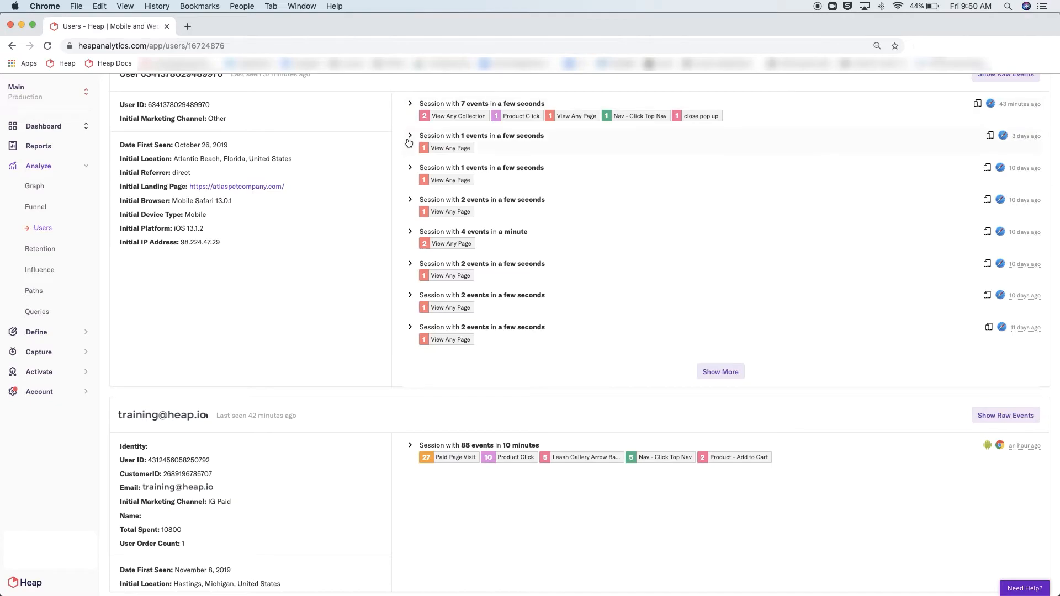
{"action": "mouse_move", "coordinate": [412, 324]}
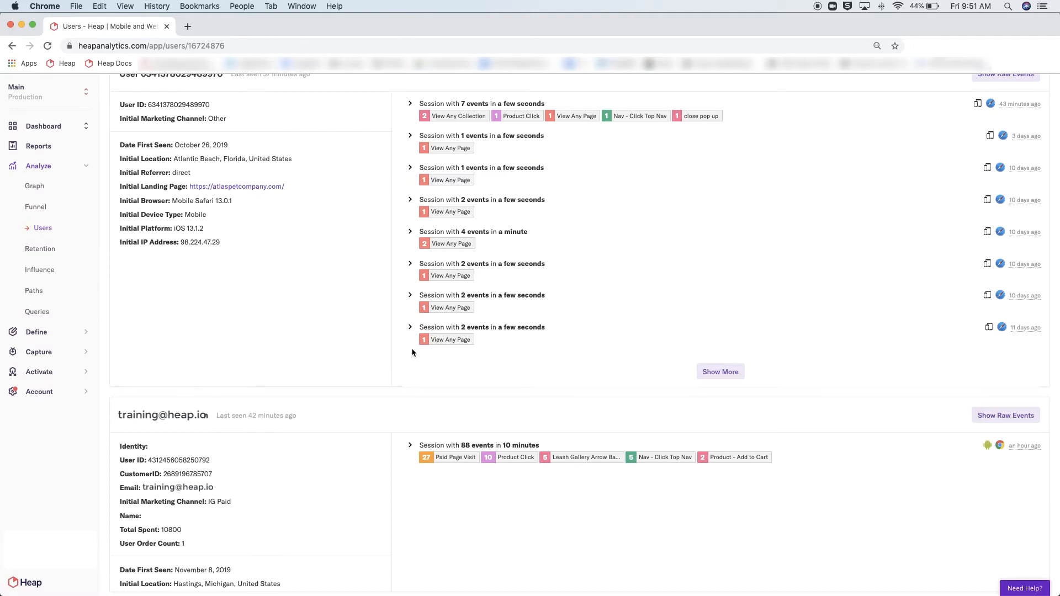
{"action": "mouse_move", "coordinate": [392, 163]}
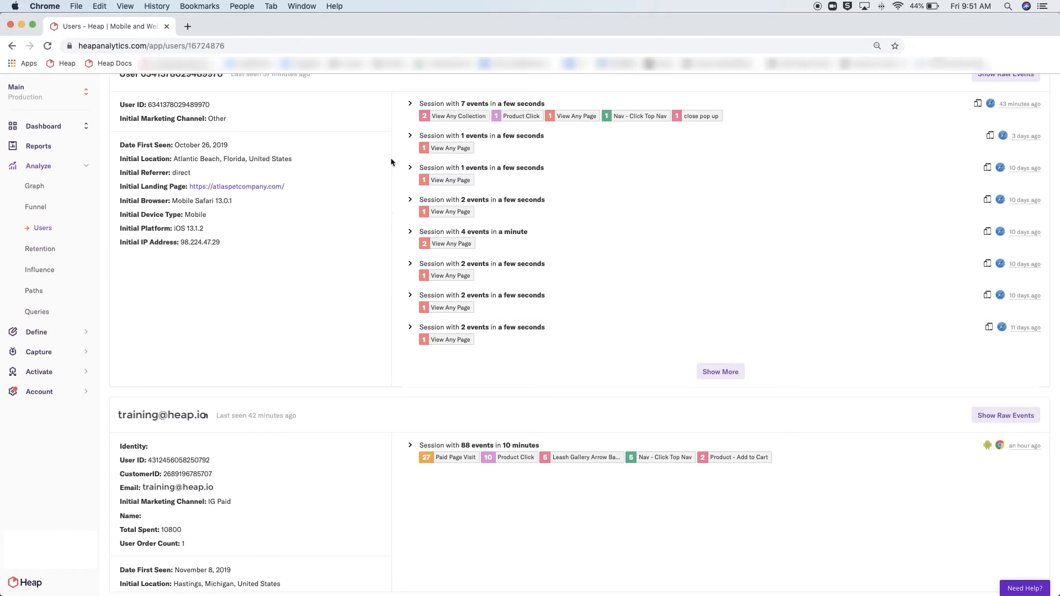
- Expand the 'Session with 7 events' row to list its events with timestamps
{"action": "scroll", "scroll_direction": "up", "scroll_amount": 3}
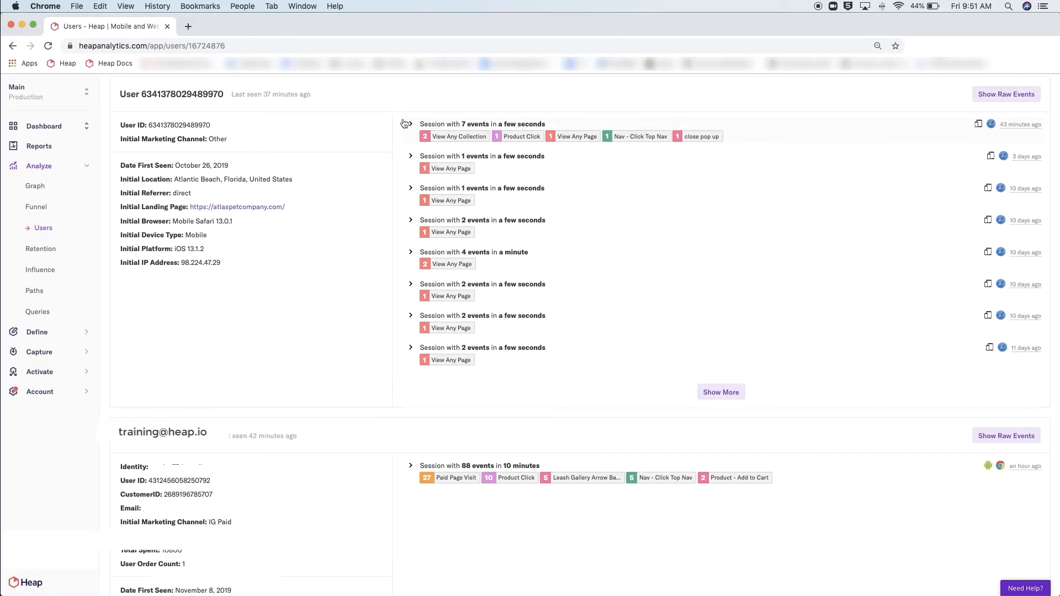
{"action": "left_click", "coordinate": [410, 123]}
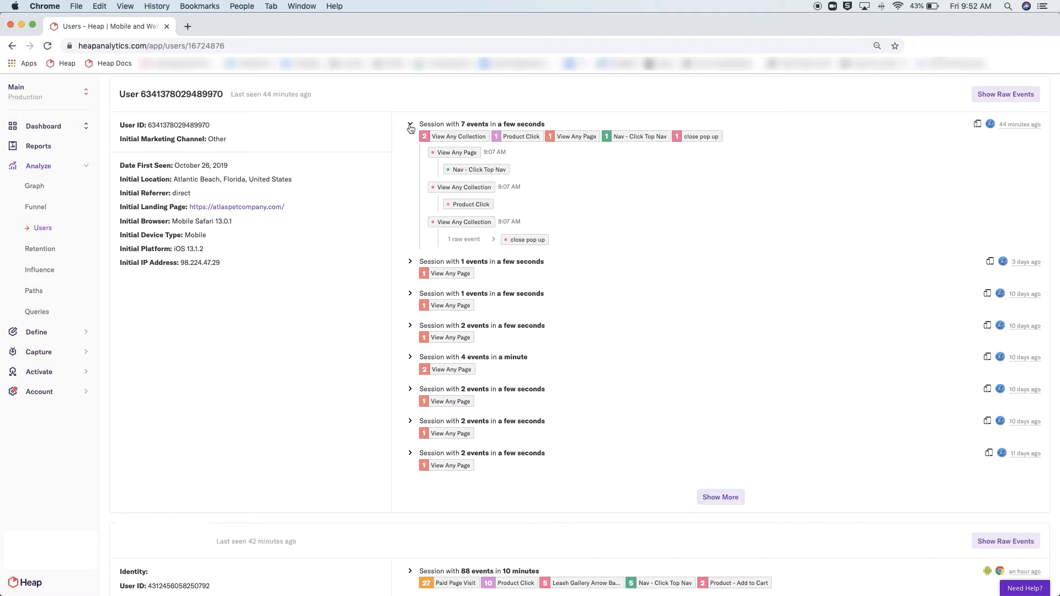
{"action": "mouse_move", "coordinate": [464, 240]}
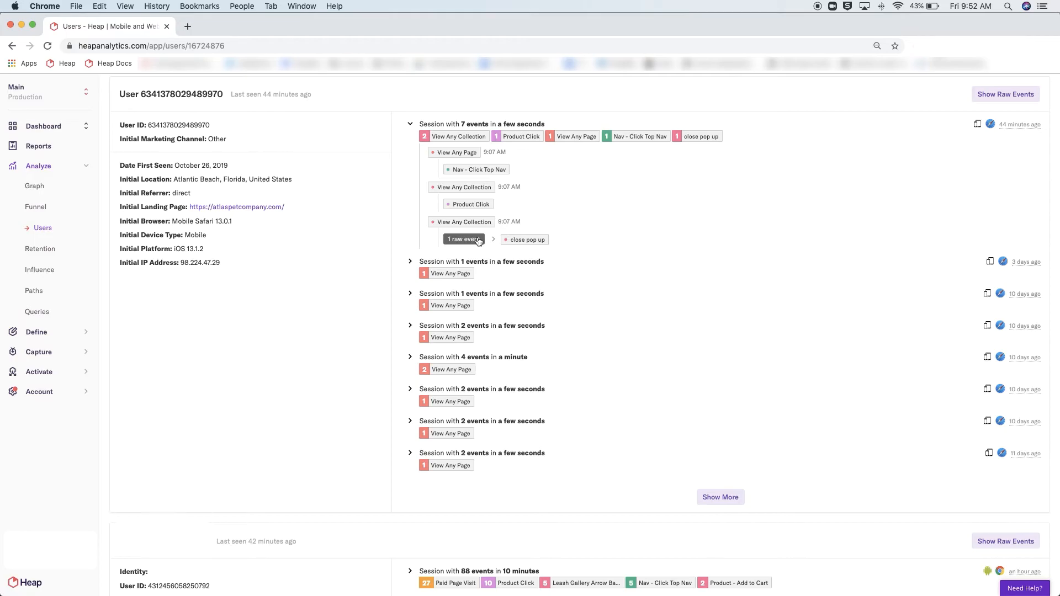
{"action": "mouse_move", "coordinate": [980, 104]}
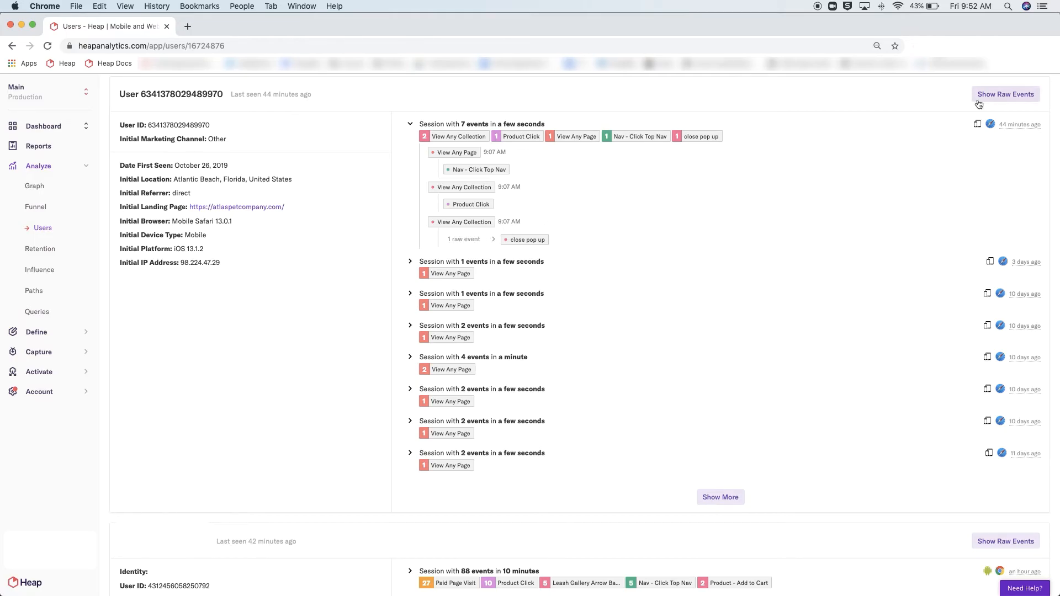
- Show raw events for the user's sessions and view a 'Change on input' event's properties
{"action": "left_click", "coordinate": [1005, 94]}
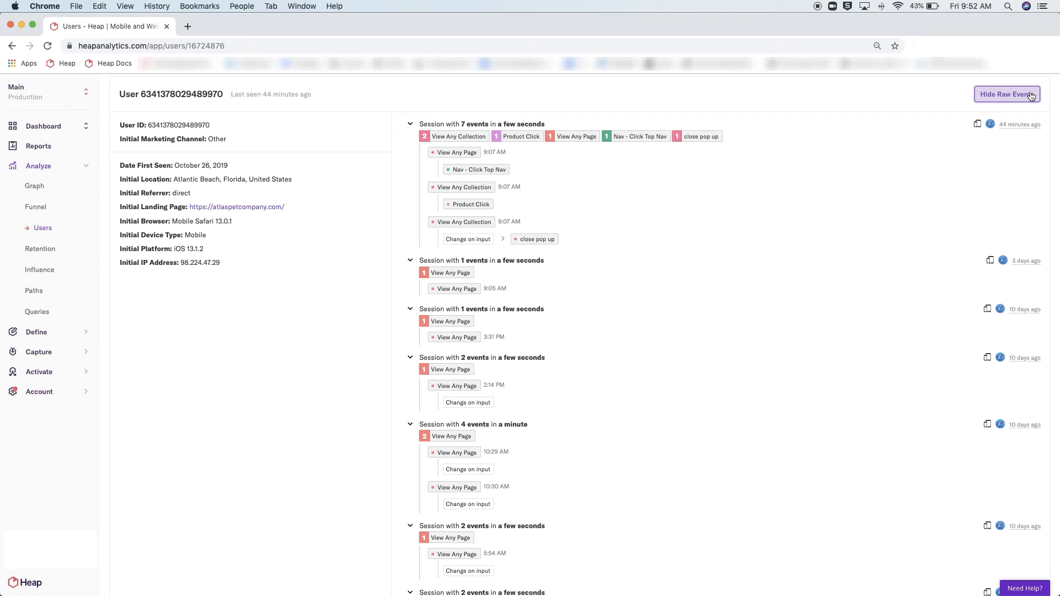
{"action": "mouse_move", "coordinate": [505, 249]}
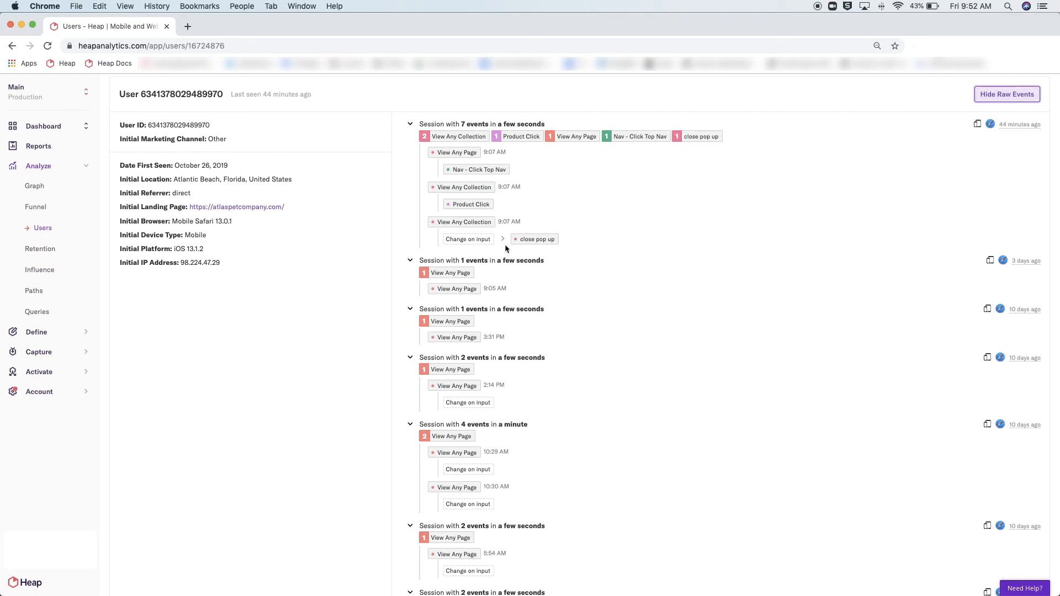
{"action": "left_click", "coordinate": [467, 238]}
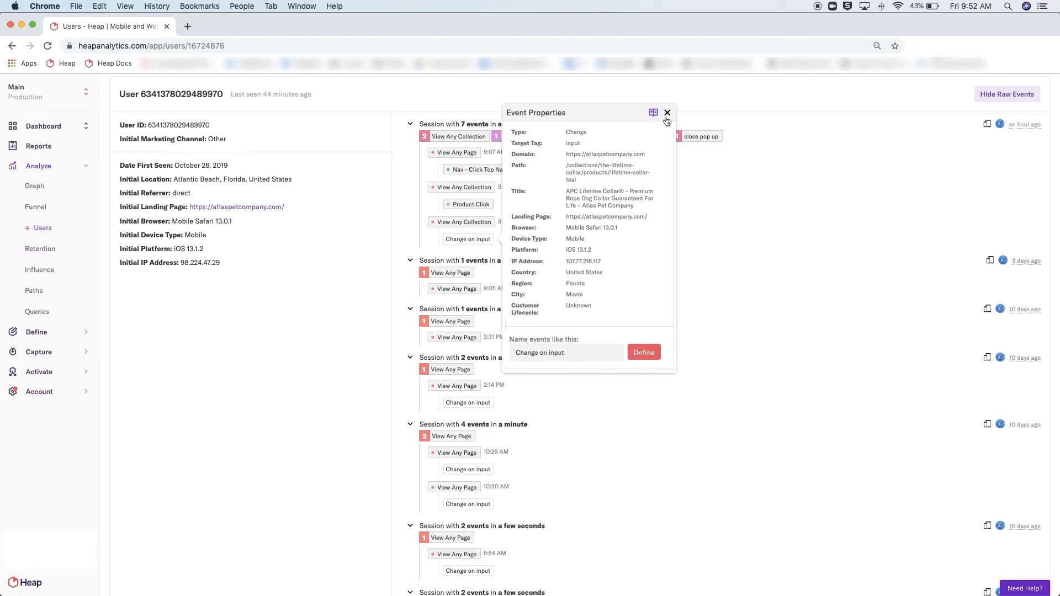
- Close the Event Properties popup, keeping raw events revealed on the user list
{"action": "left_click", "coordinate": [667, 113]}
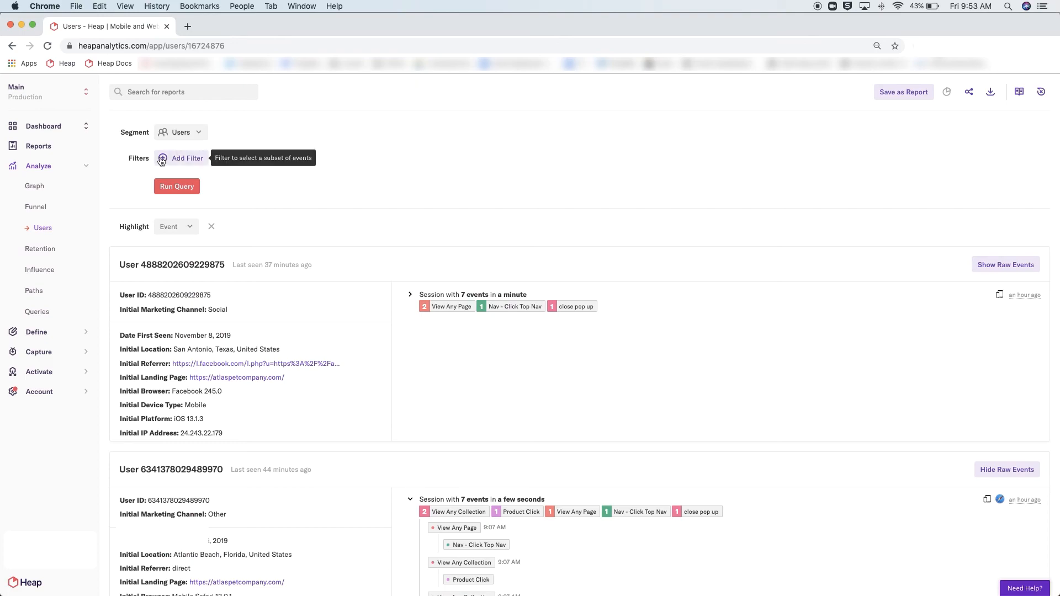
{"action": "mouse_move", "coordinate": [815, 142]}
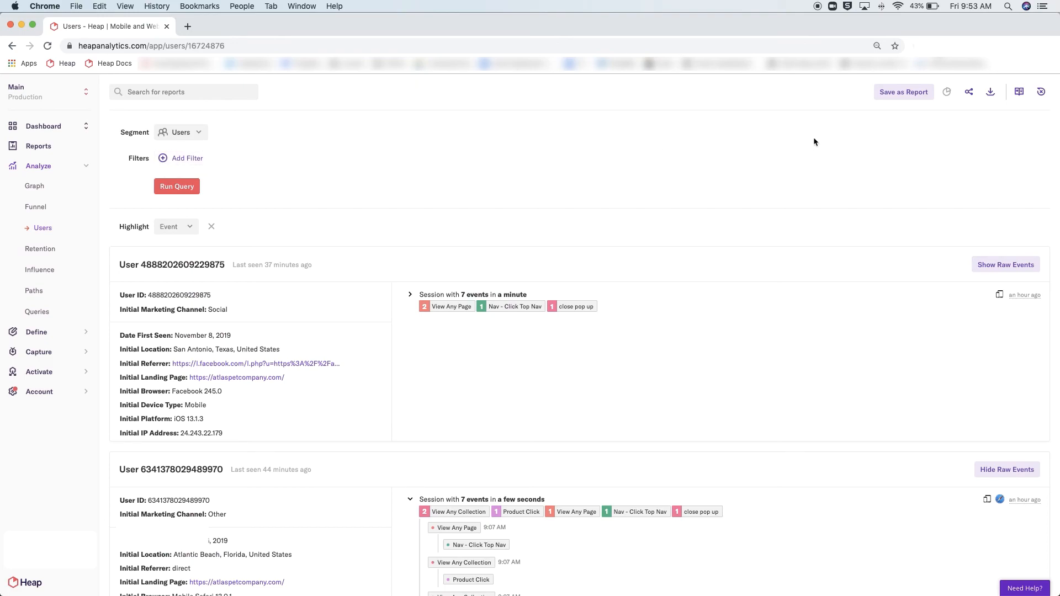
{"action": "mouse_move", "coordinate": [971, 108]}
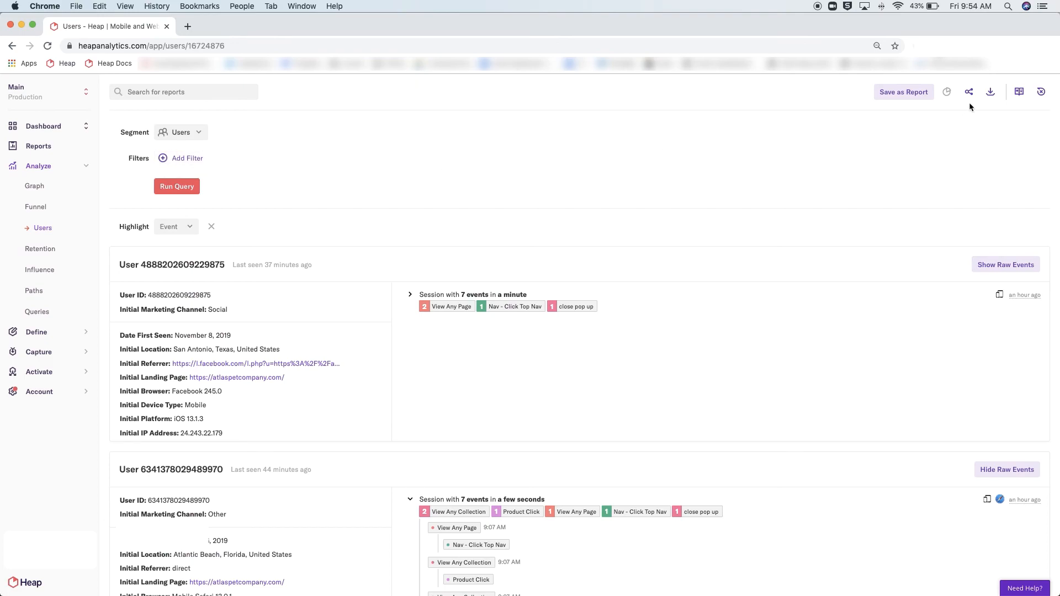